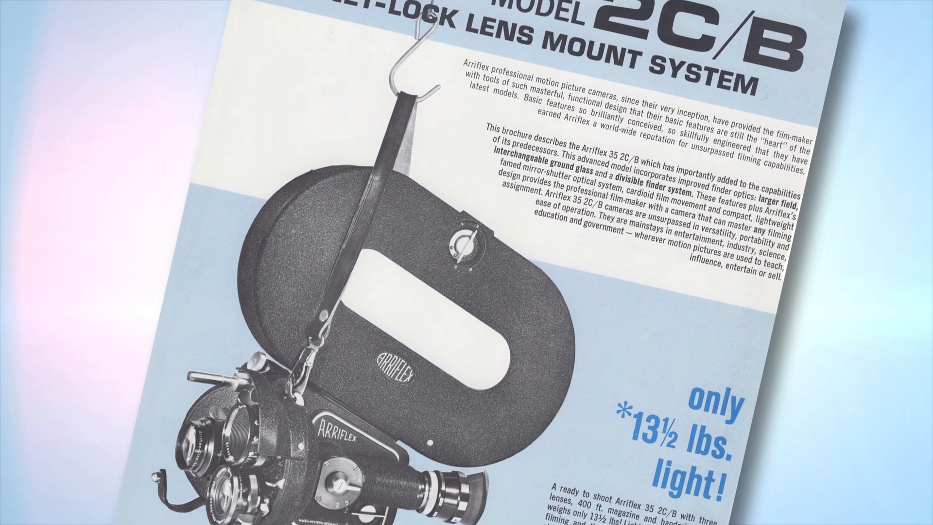
pyautogui.scroll(-3)
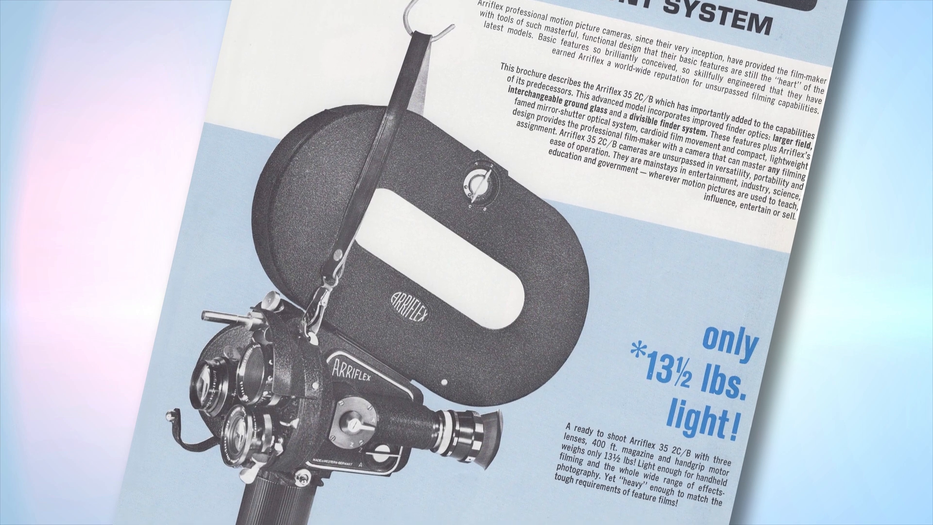